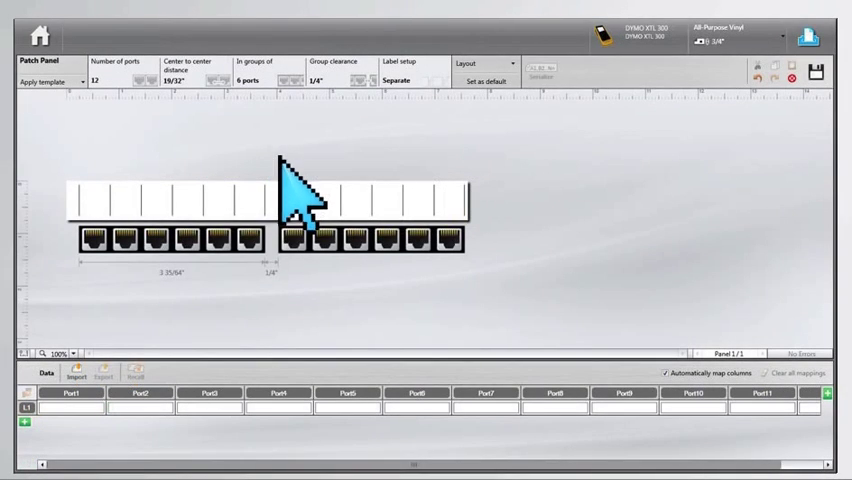
# - Start a data import from the Data panel below the 12-port patch panel label
pyautogui.click(76, 374)
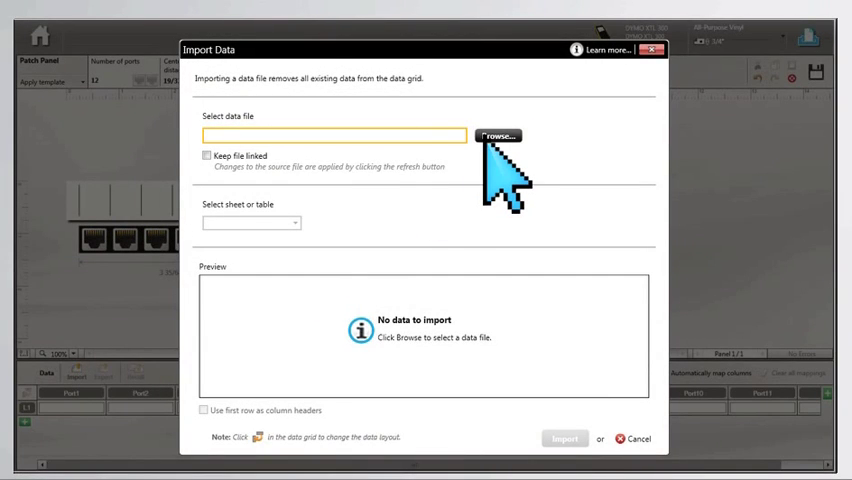
# - Import port IDs A-01 to A-12 from the Excel file in Downloads (Sheet1$)
pyautogui.click(498, 136)
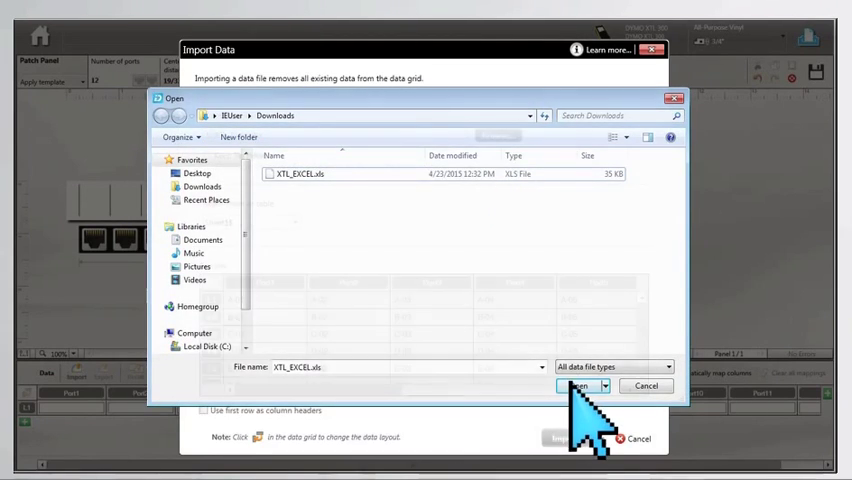
pyautogui.click(578, 386)
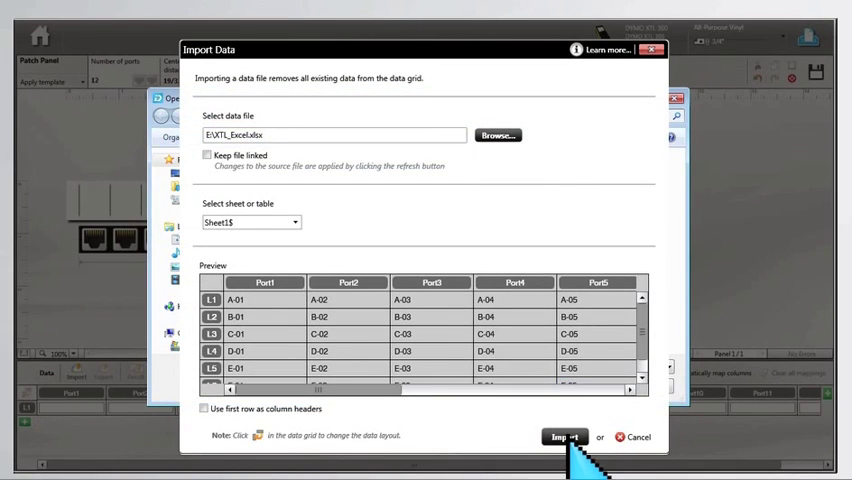
pyautogui.click(564, 436)
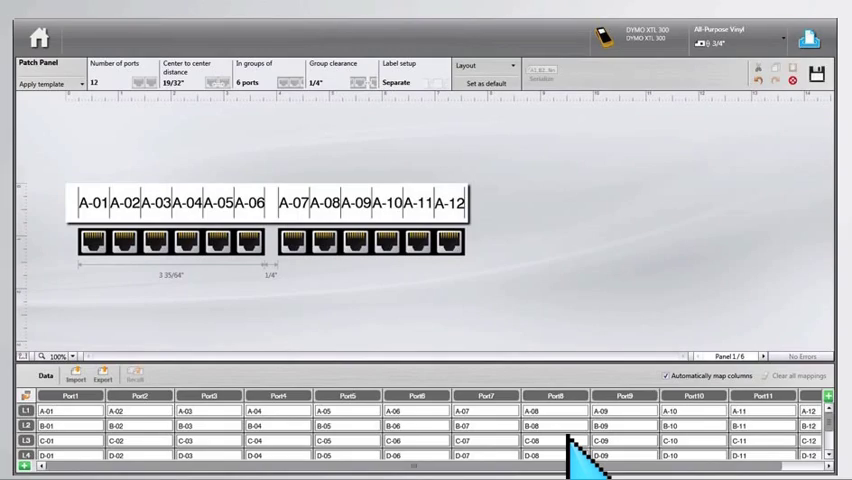